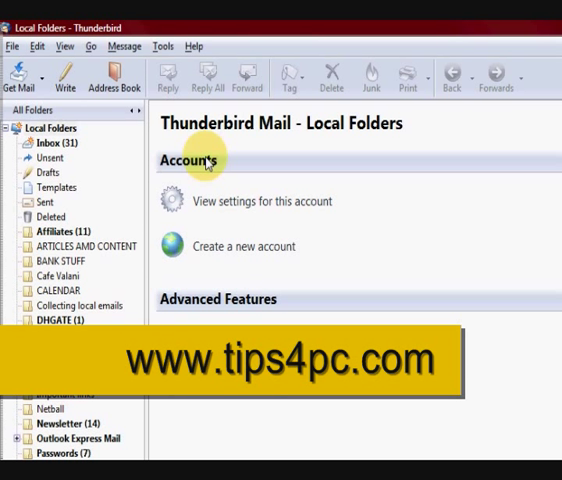
mouse_move(293, 200)
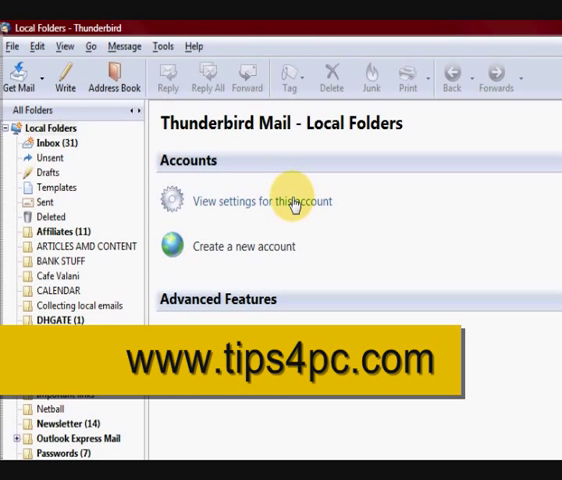
mouse_move(385, 205)
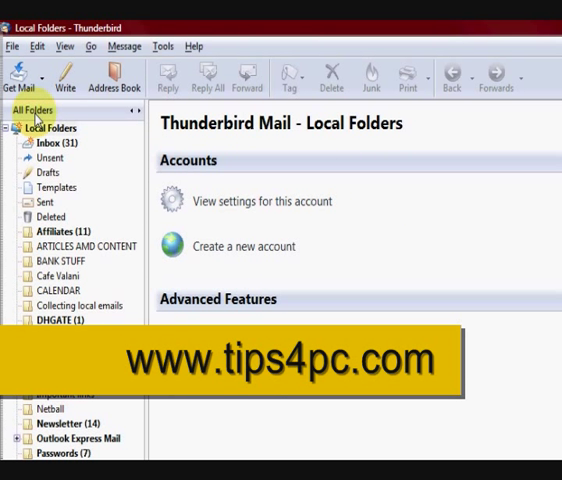
mouse_move(62, 78)
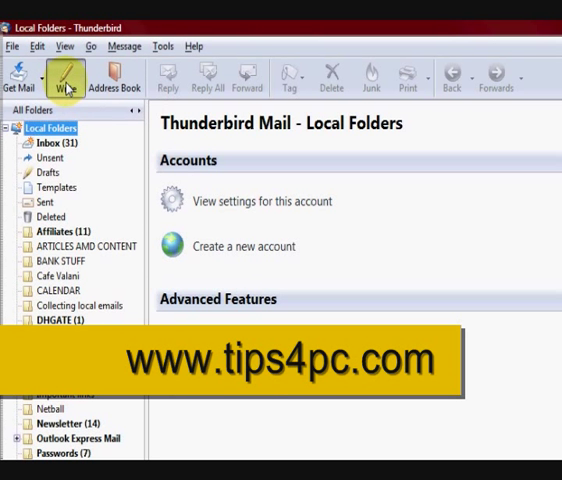
Start a new message and show the Website Partners contacts sidebar beside it.
left_click(67, 75)
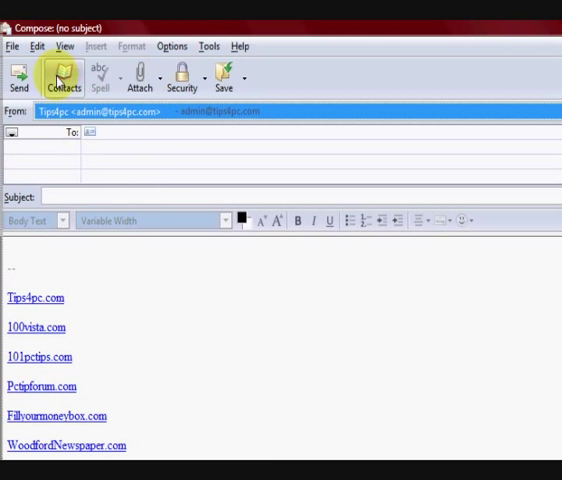
left_click(64, 76)
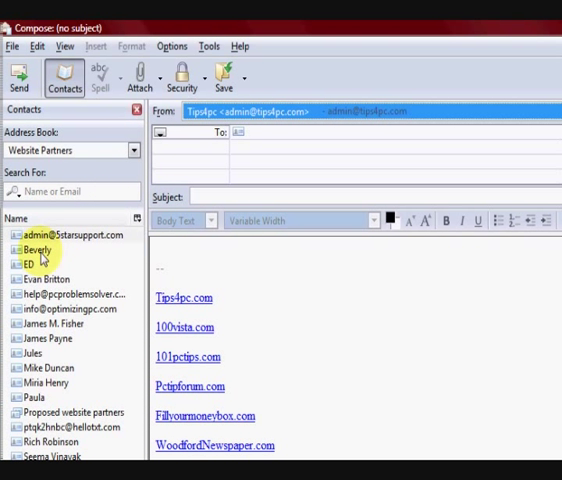
double_click(38, 247)
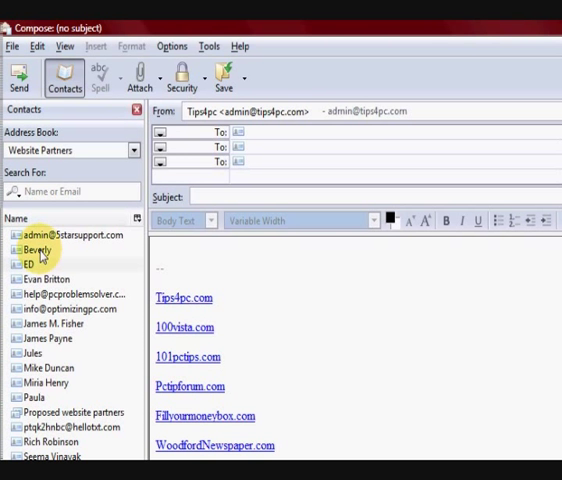
Add Beverly as a recipient and switch her row from To to Bcc.
double_click(39, 249)
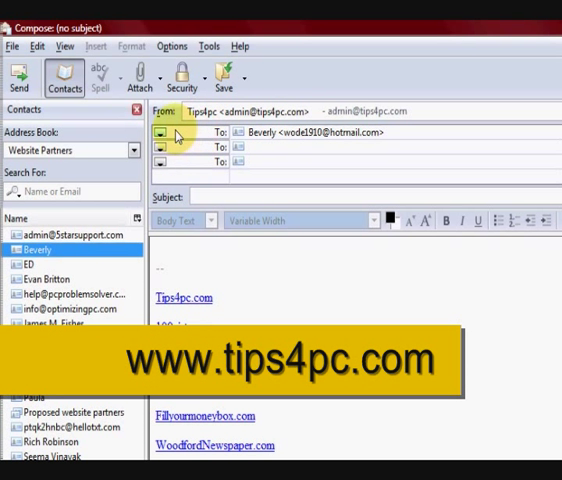
left_click(161, 133)
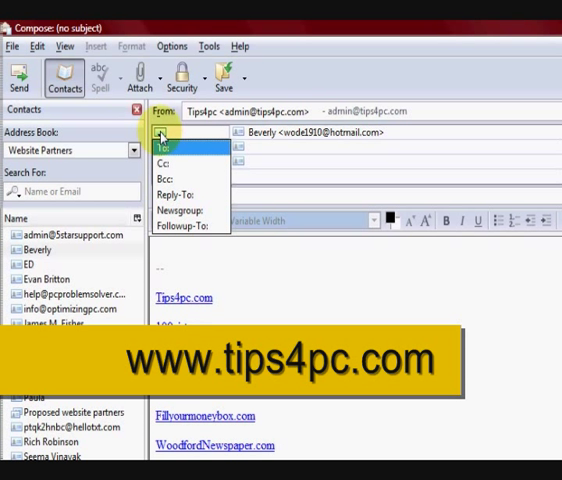
left_click(172, 189)
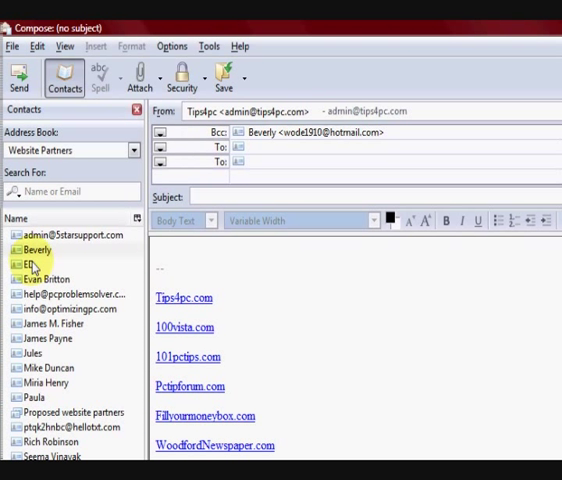
double_click(41, 261)
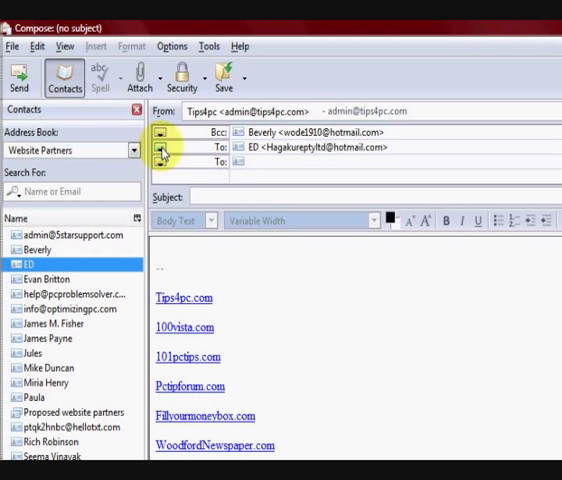
left_click(162, 161)
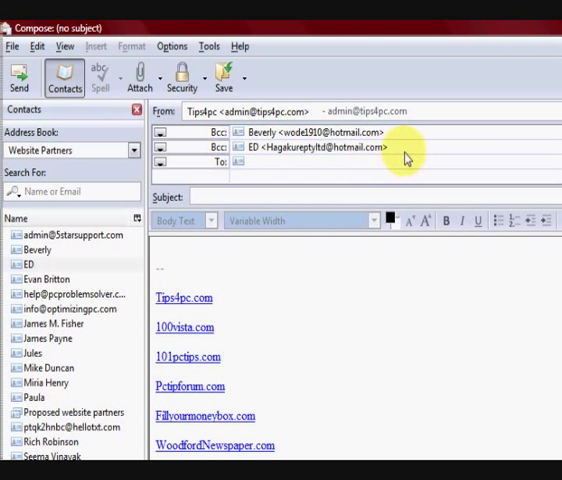
left_click(45, 278)
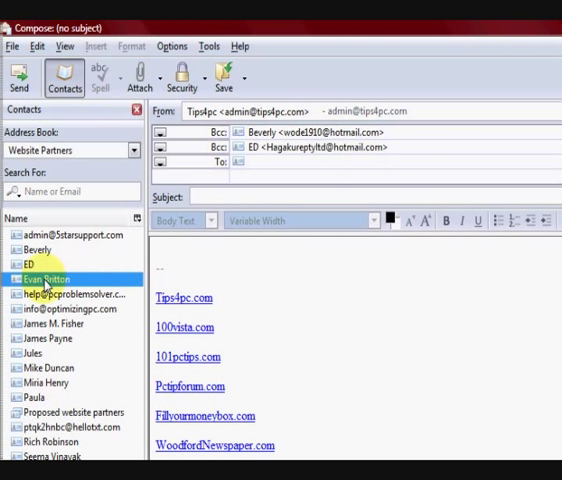
left_click(160, 162)
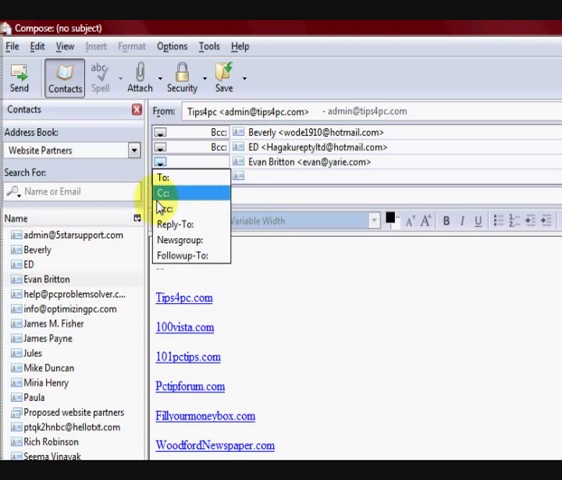
left_click(164, 174)
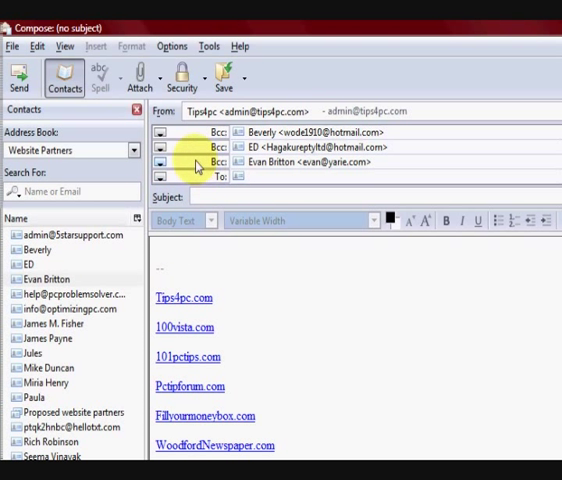
left_click(167, 162)
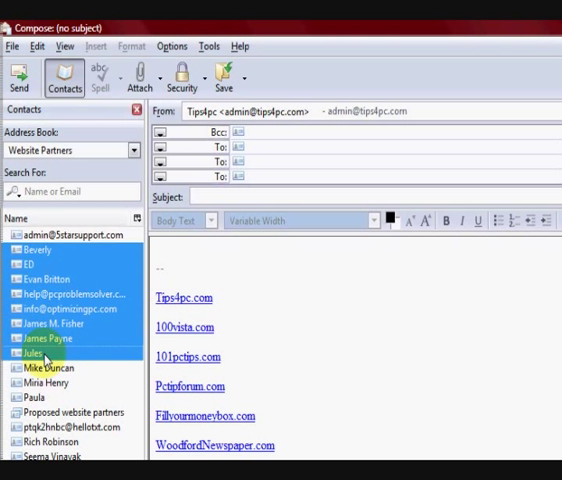
Add the selected contacts, including the pcproblemsolver help address, via Add to Bcc field and make any remaining row Bcc.
right_click(50, 290)
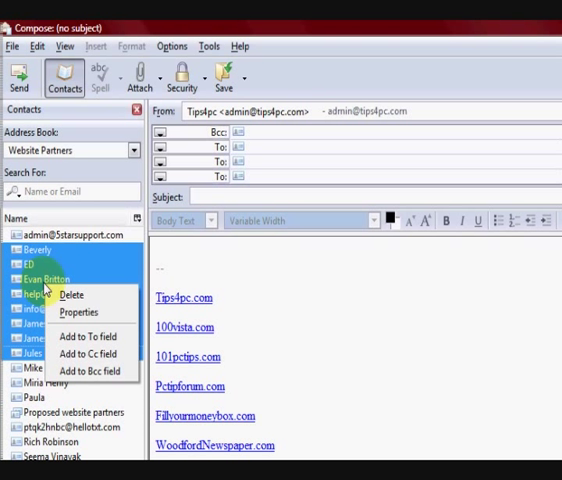
mouse_move(91, 370)
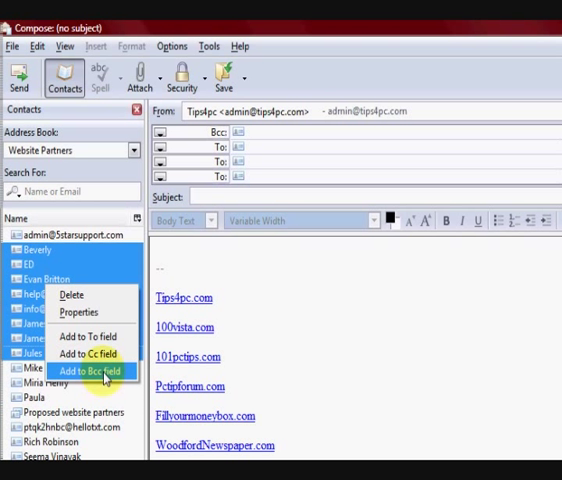
left_click(90, 371)
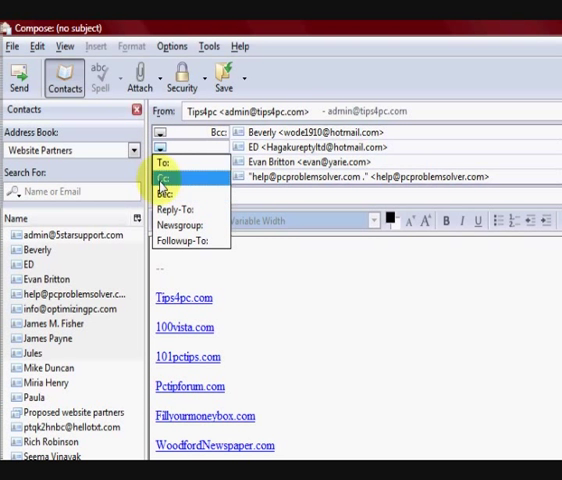
left_click(170, 192)
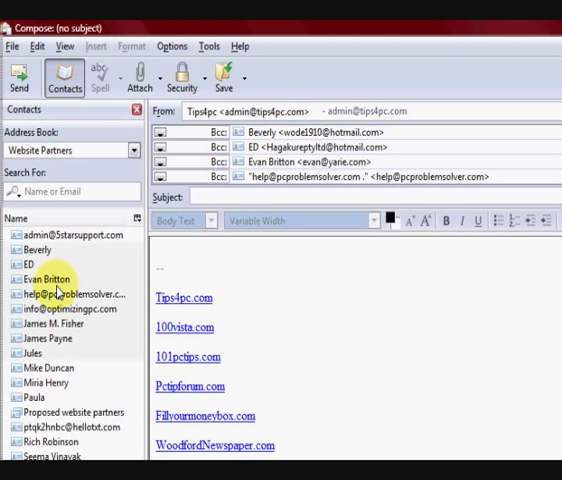
left_click(50, 338)
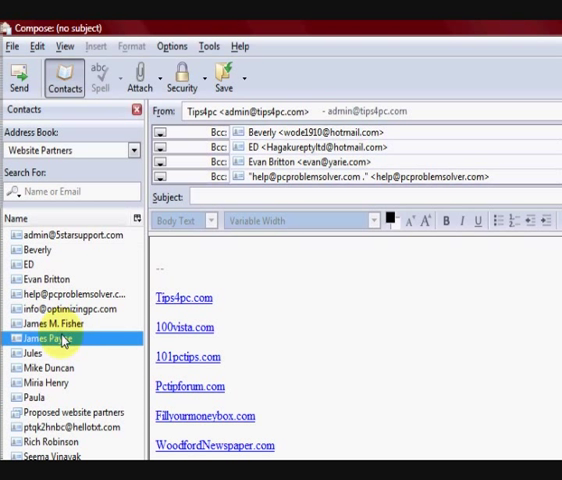
left_click(50, 368)
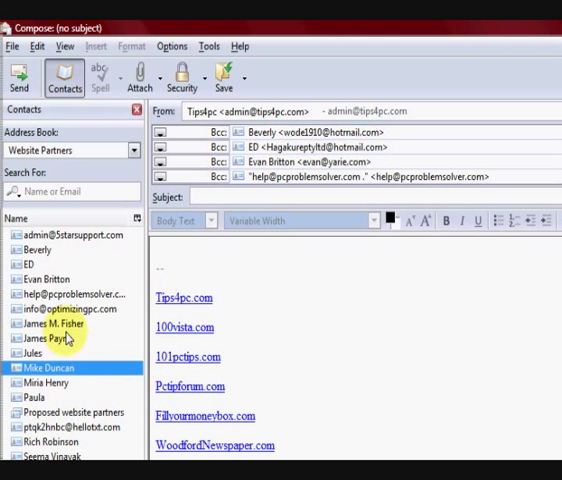
left_click(50, 324)
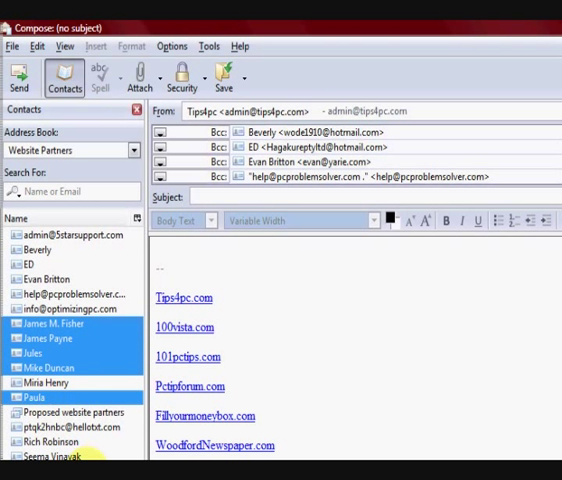
left_click(70, 412)
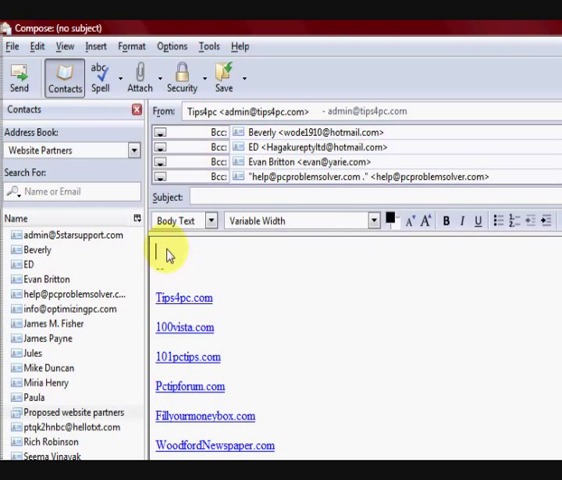
Begin the message body with the greeting "hi" above the signature links.
type("hi")
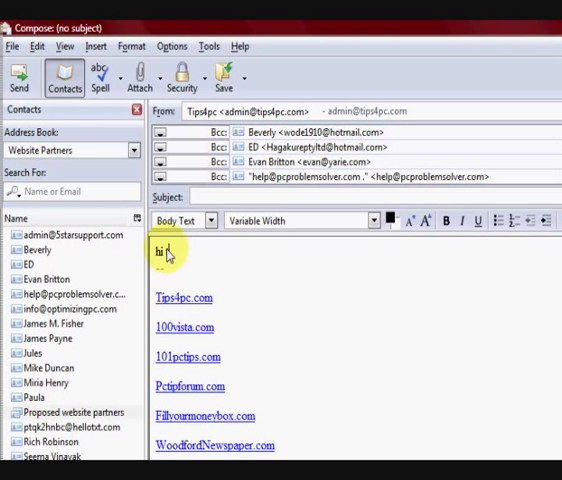